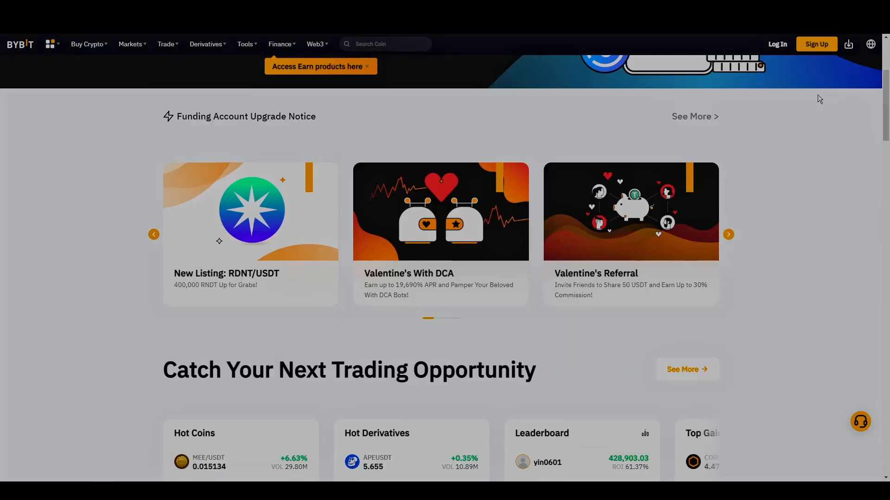
# Step: Scroll the Bybit homepage past Hot Coins, products and Get Started to Join Our Community
pyautogui.scroll(-3)
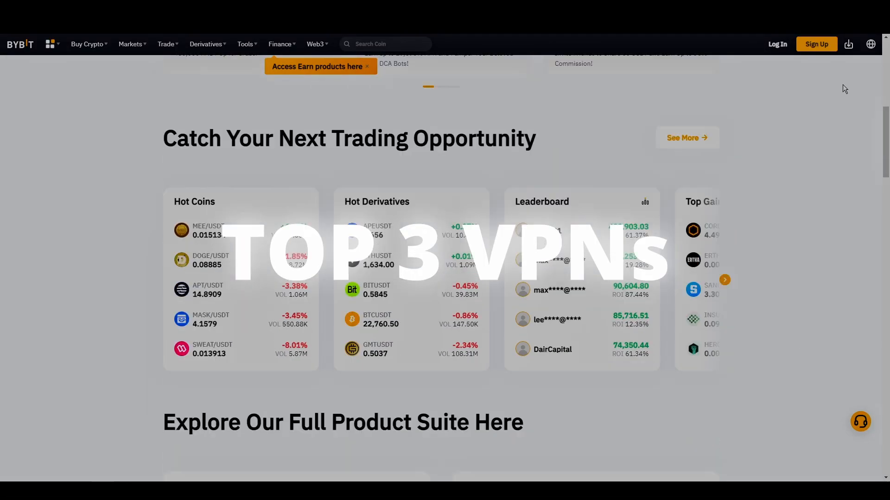
pyautogui.scroll(-3)
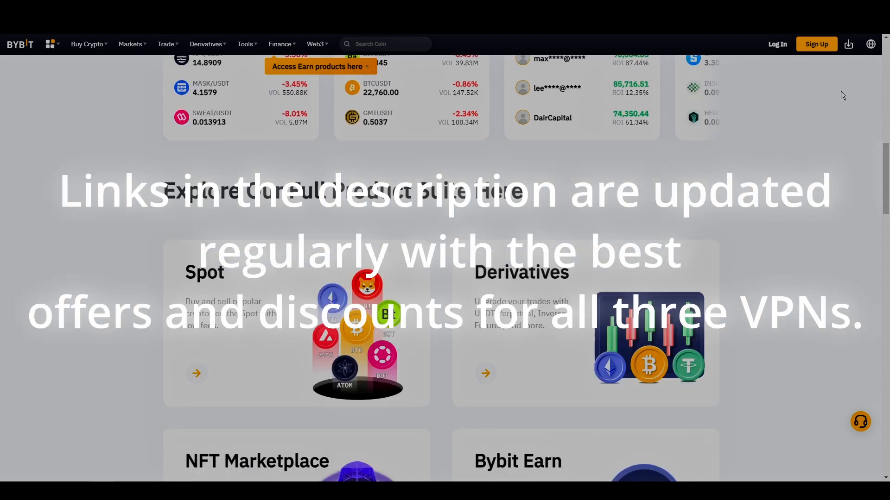
pyautogui.scroll(-3)
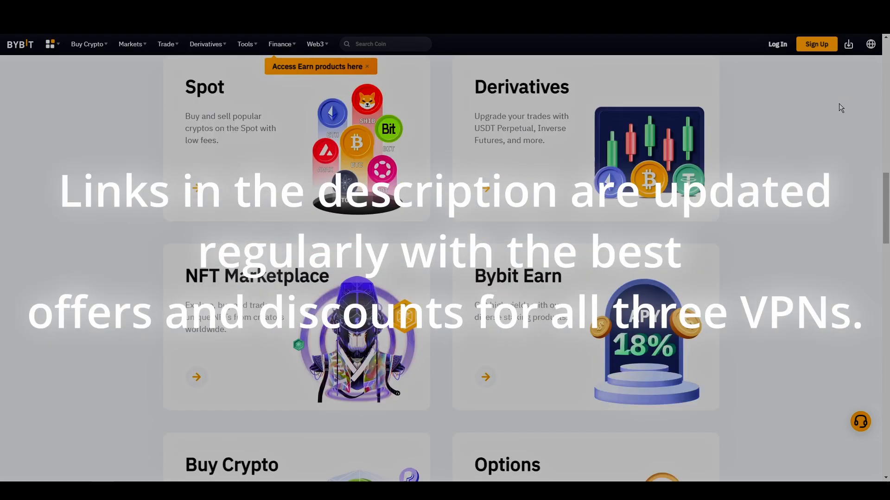
pyautogui.scroll(-3)
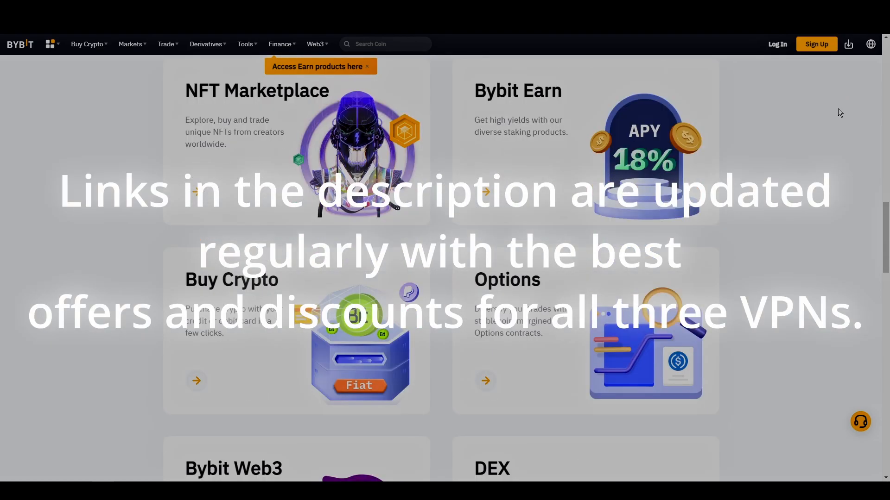
pyautogui.scroll(-3)
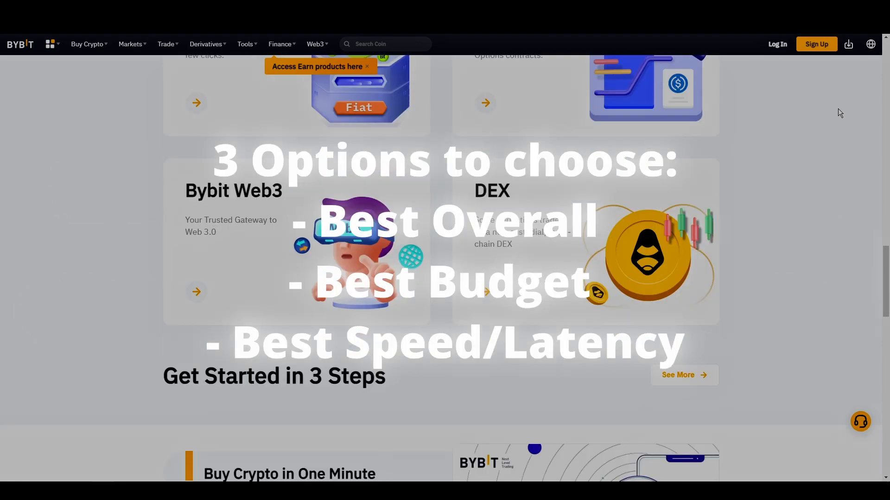
pyautogui.scroll(-3)
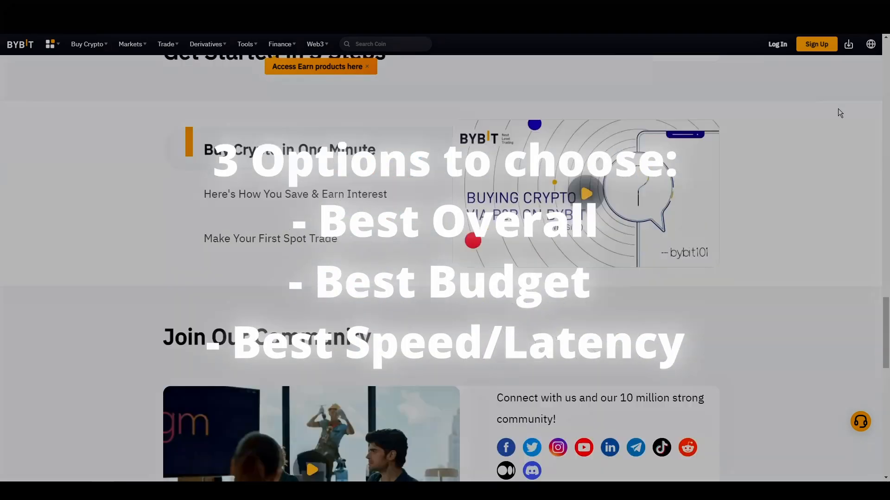
pyautogui.scroll(-3)
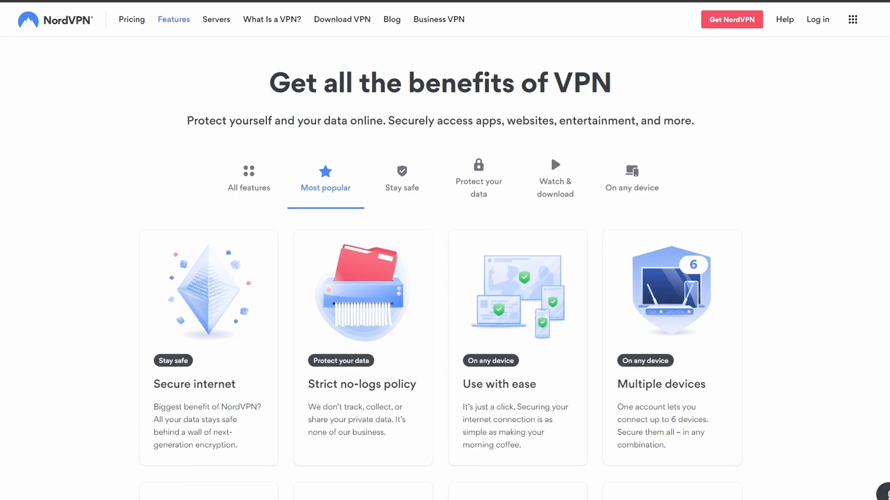
pyautogui.scroll(-3)
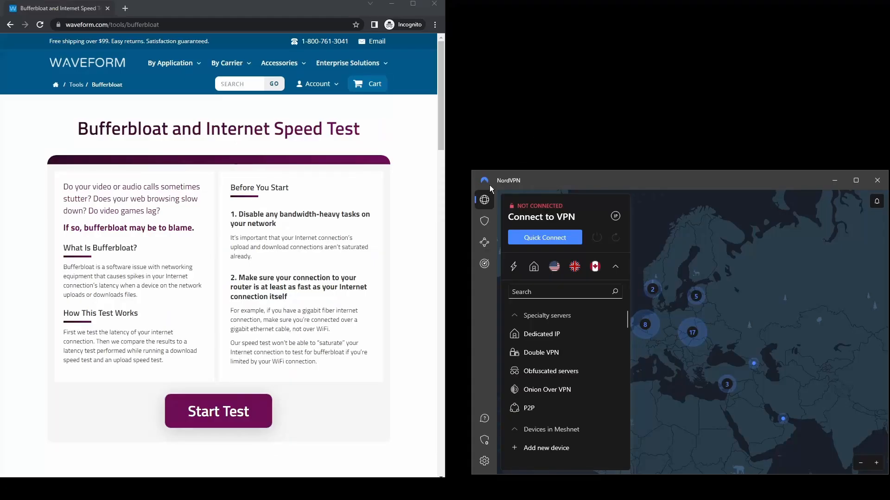
# Step: Open NordVPN's general settings and keep Dark mode selected in the Appearance dropdown
pyautogui.click(218, 411)
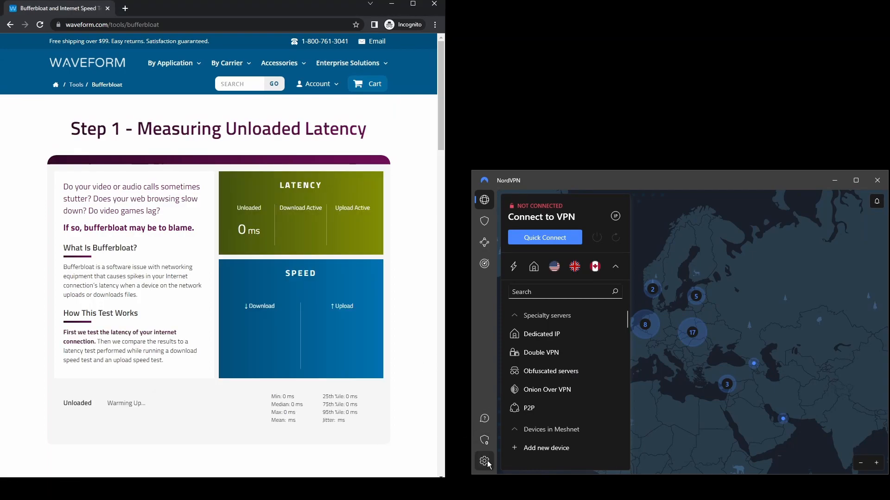
pyautogui.click(484, 461)
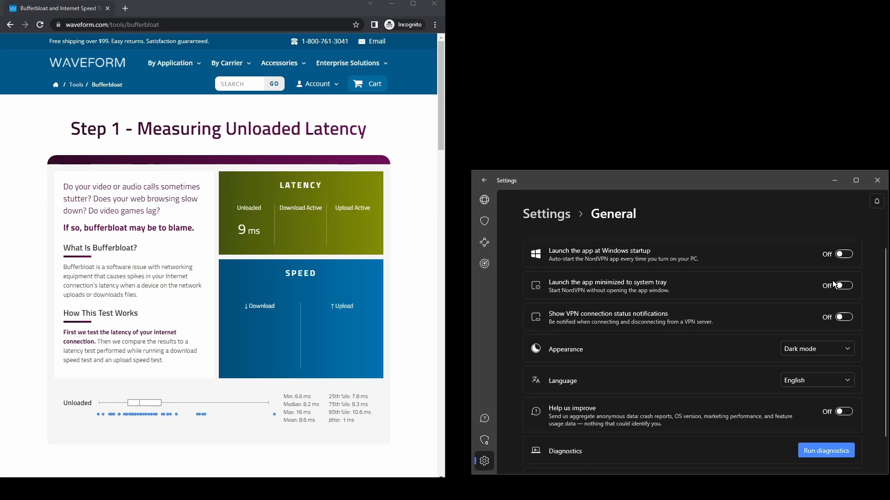
pyautogui.click(816, 349)
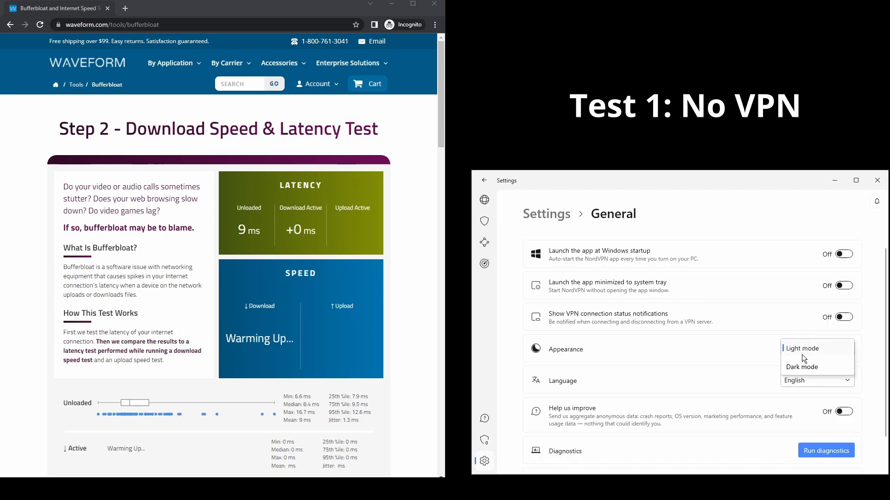
pyautogui.click(800, 367)
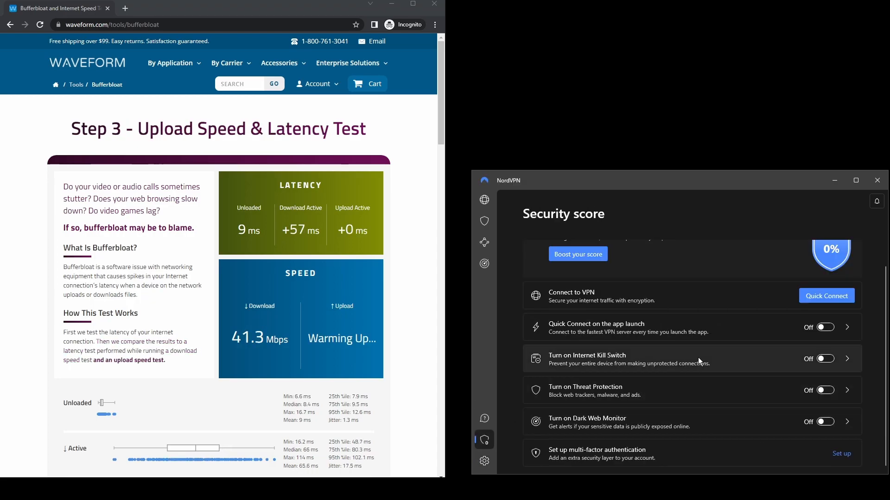
# Step: View NordVPN's Threat Protection, Dark Web Monitor and Meshnet pages, return to the map, and check Waveform results
pyautogui.click(484, 221)
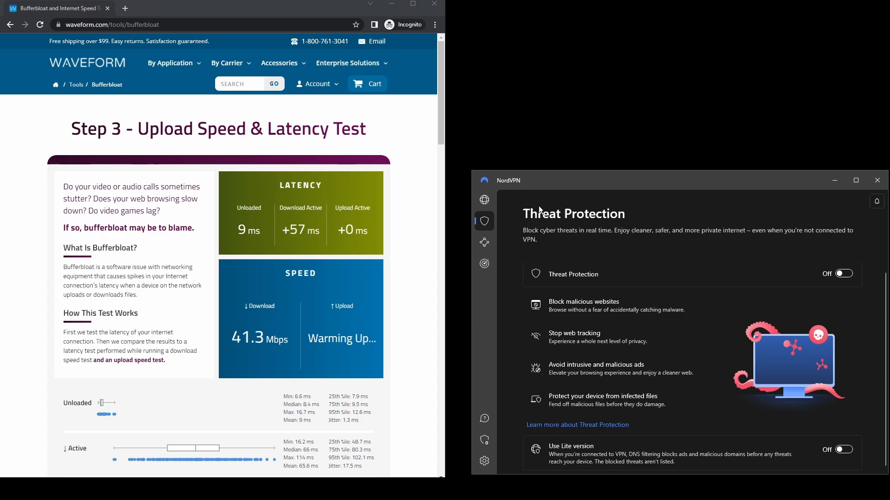
pyautogui.click(484, 263)
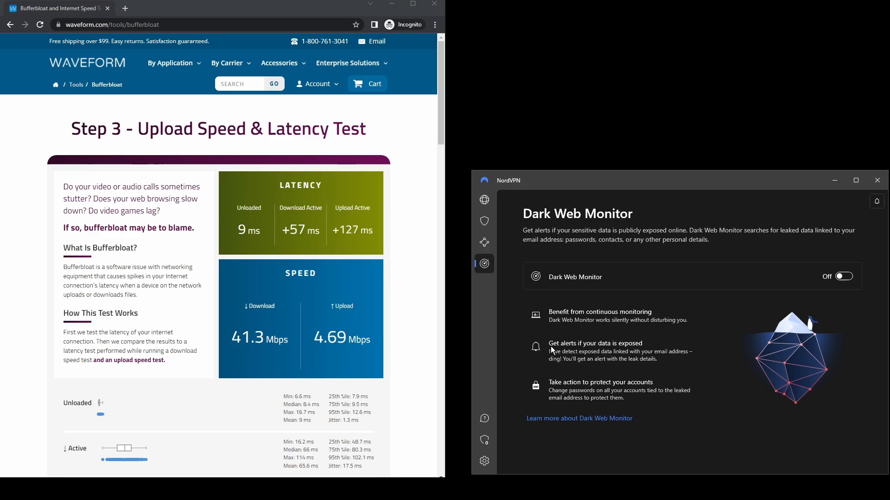
pyautogui.click(483, 242)
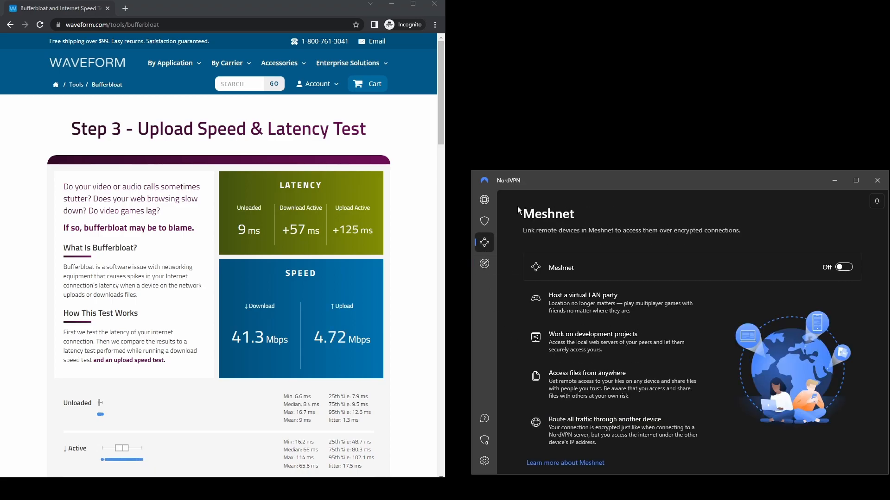
pyautogui.click(484, 200)
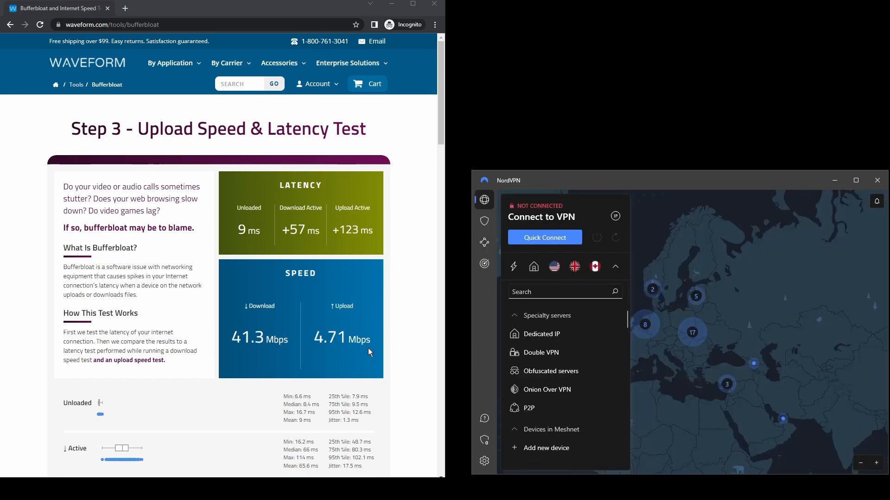
pyautogui.scroll(-3)
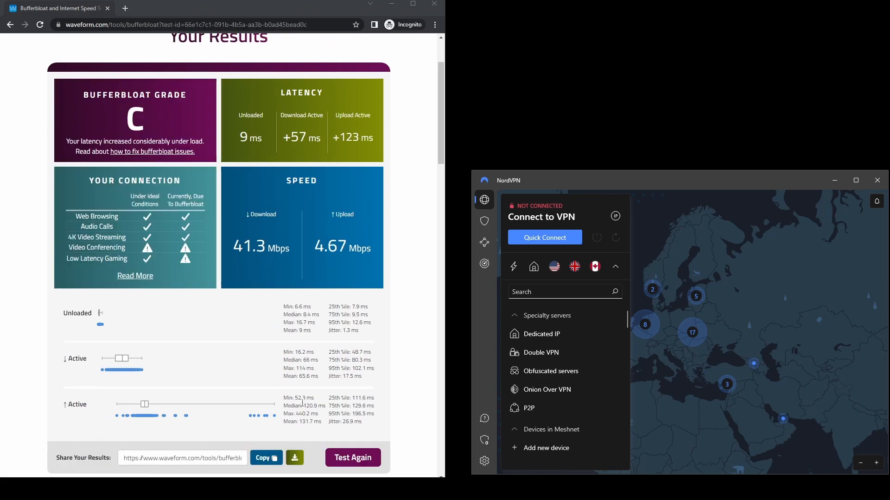
pyautogui.click(543, 237)
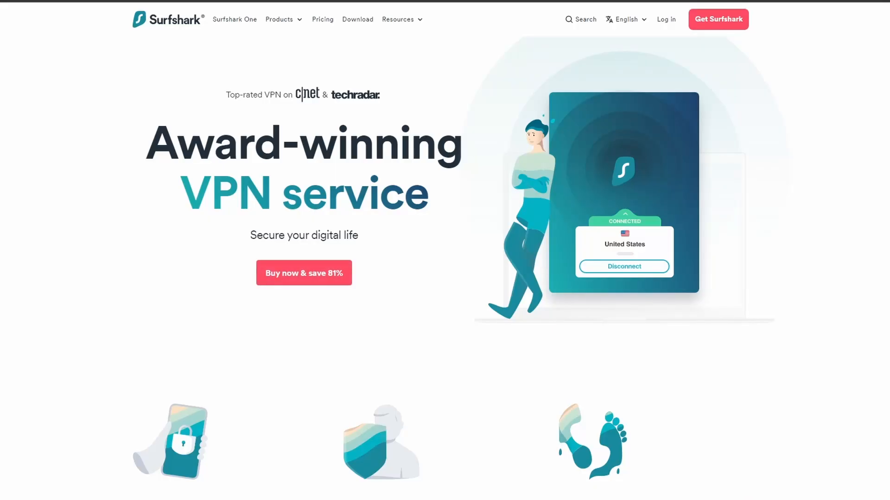
# Step: Scroll Surfshark's homepage down to 'The best choice for you' comparison table
pyautogui.scroll(-3)
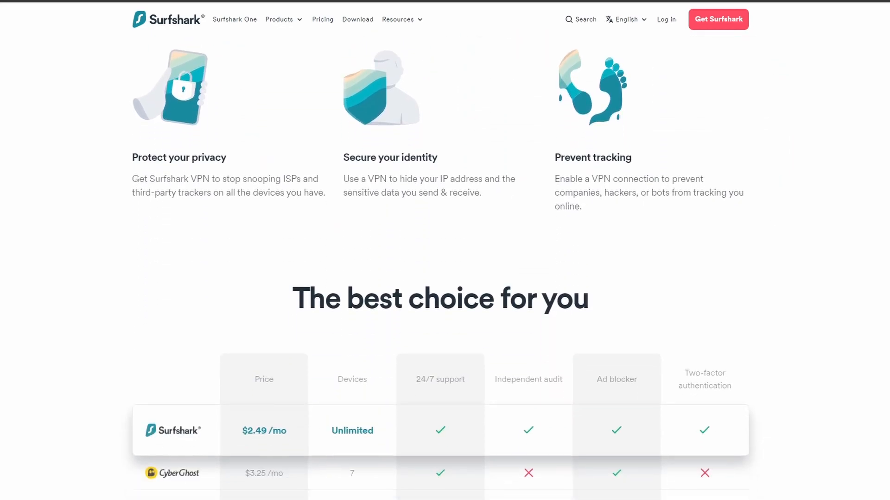
pyautogui.scroll(-3)
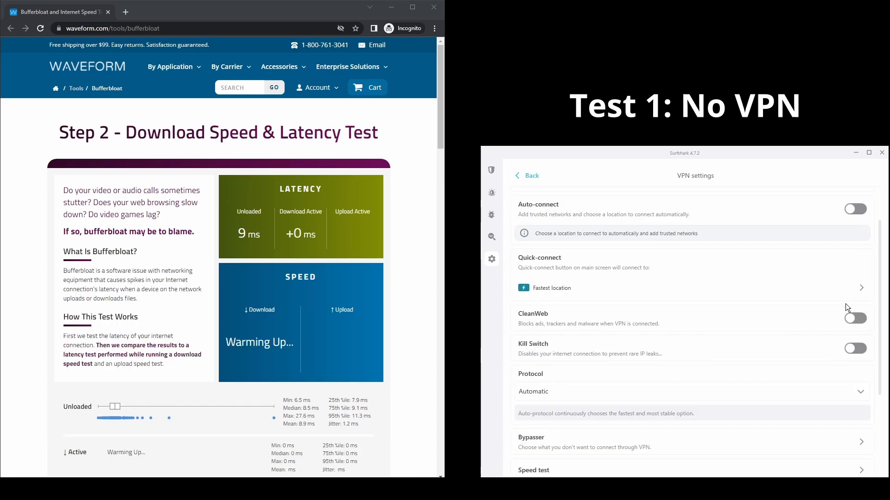
# Step: Browse the Surfshark app's Settings, Search, Antivirus and Alert pages while the test runs
pyautogui.scroll(-3)
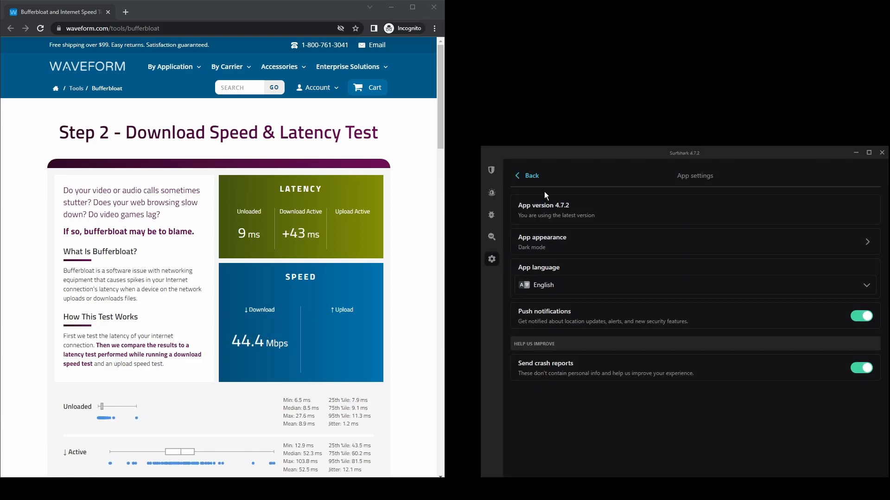
pyautogui.click(531, 175)
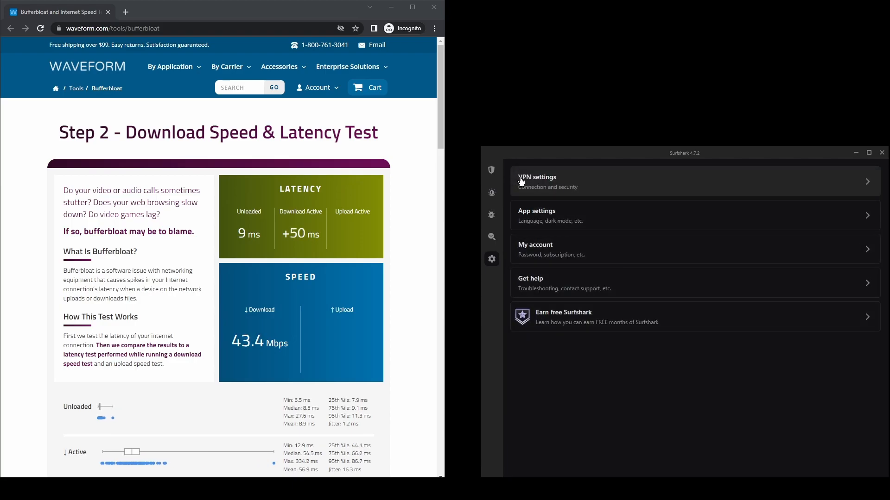
pyautogui.click(490, 237)
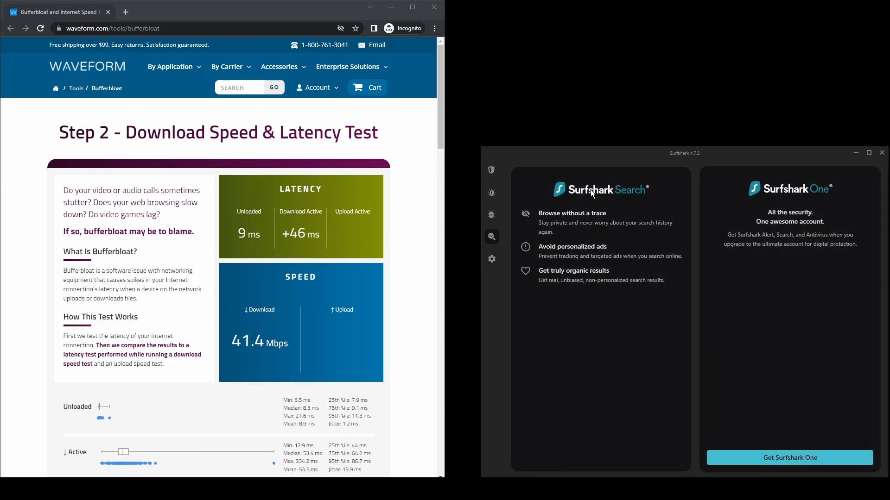
pyautogui.click(490, 214)
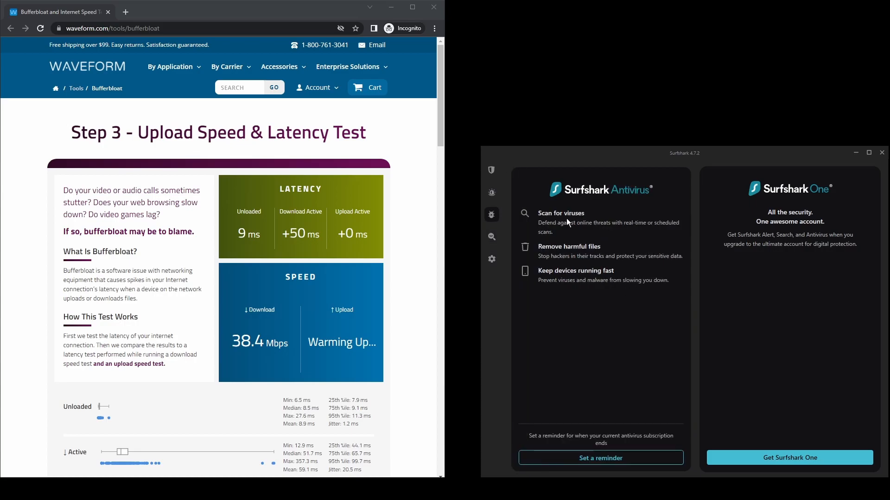
pyautogui.click(491, 192)
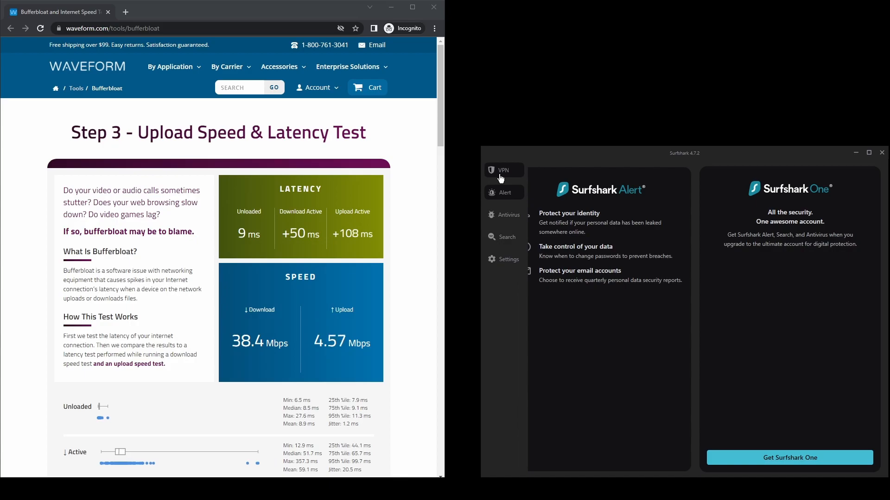
pyautogui.click(502, 170)
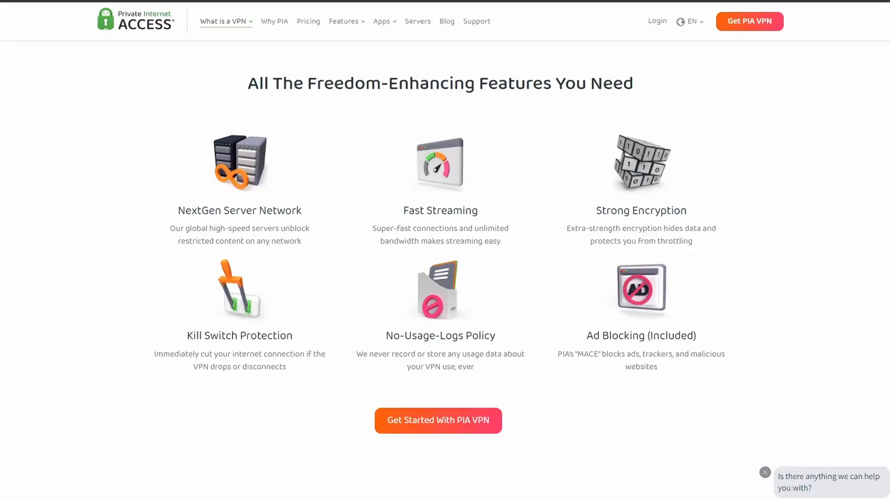
pyautogui.scroll(-3)
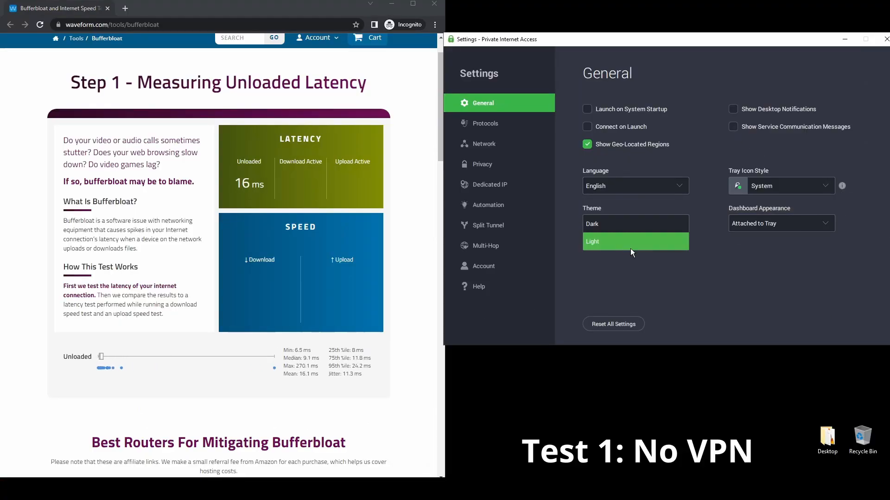
# Step: Check PIA's Protocols page with its MTU choices and Network page with its DNS options
pyautogui.click(485, 123)
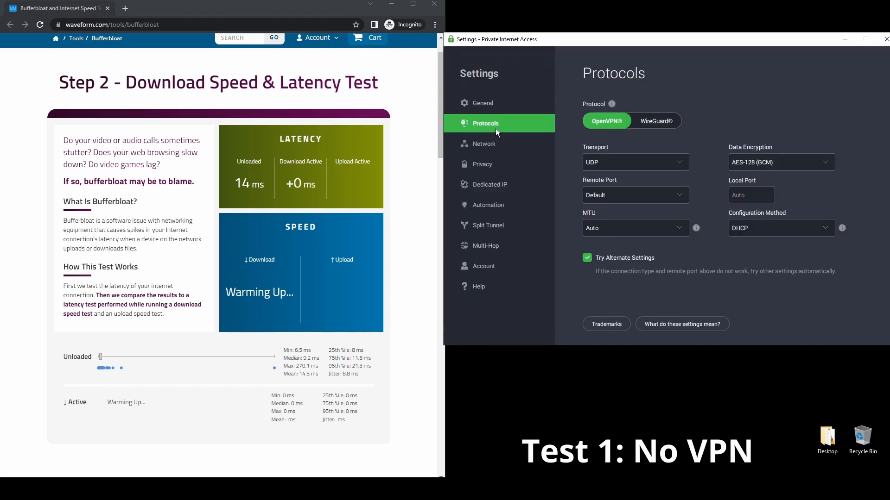
pyautogui.click(781, 161)
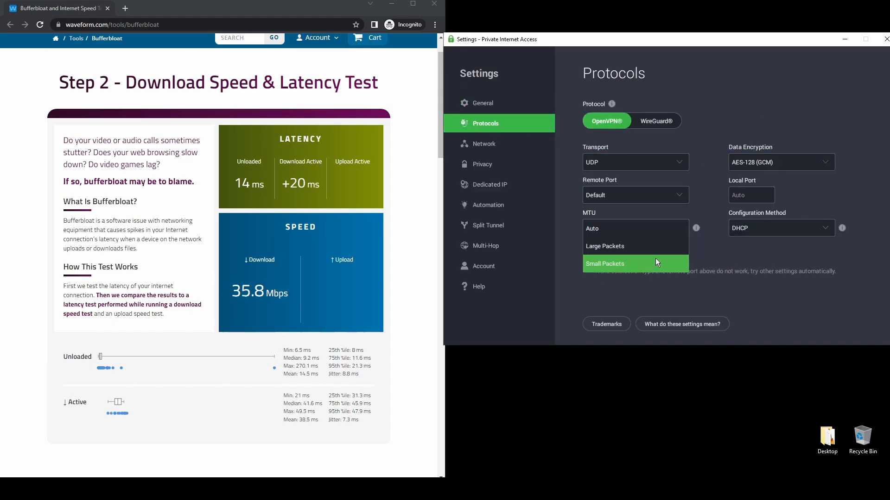
pyautogui.click(484, 143)
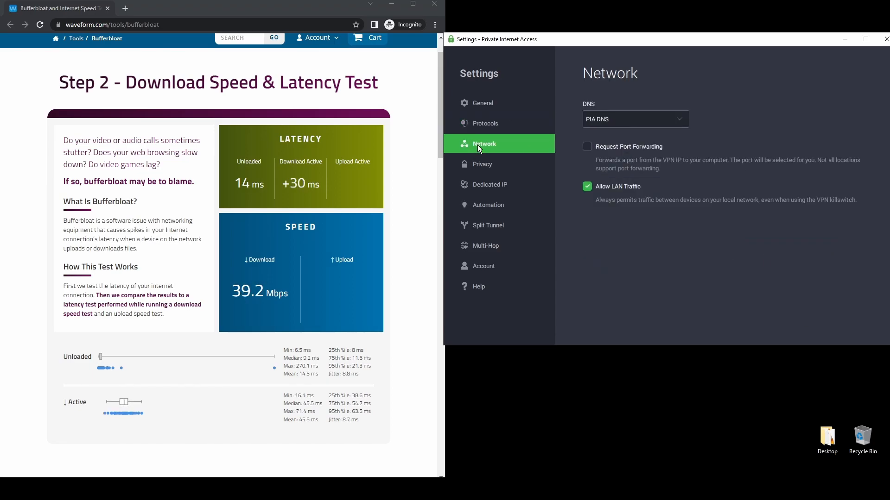
pyautogui.click(635, 119)
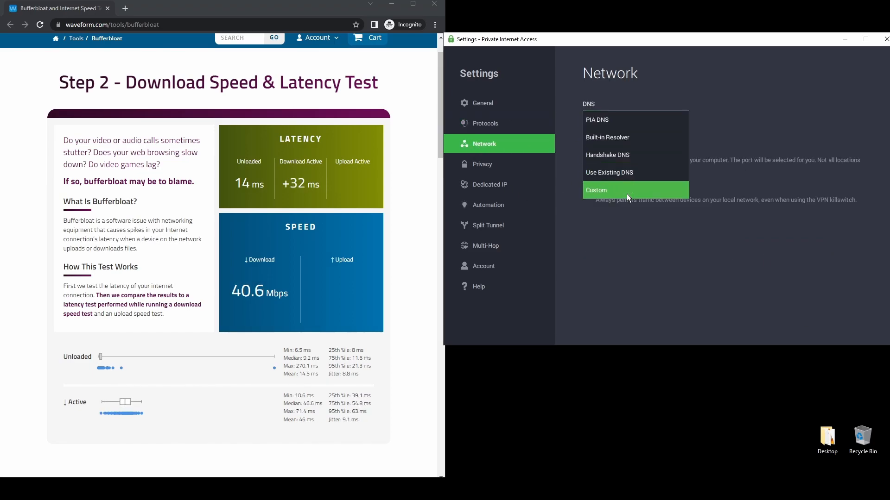
# Step: View PIA's Privacy, Dedicated IP and Split Tunnel settings pages
pyautogui.click(483, 164)
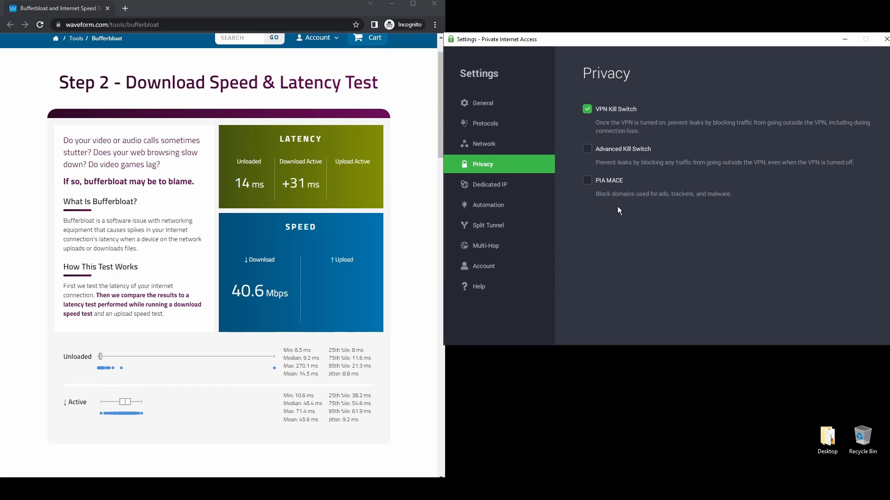
pyautogui.click(490, 184)
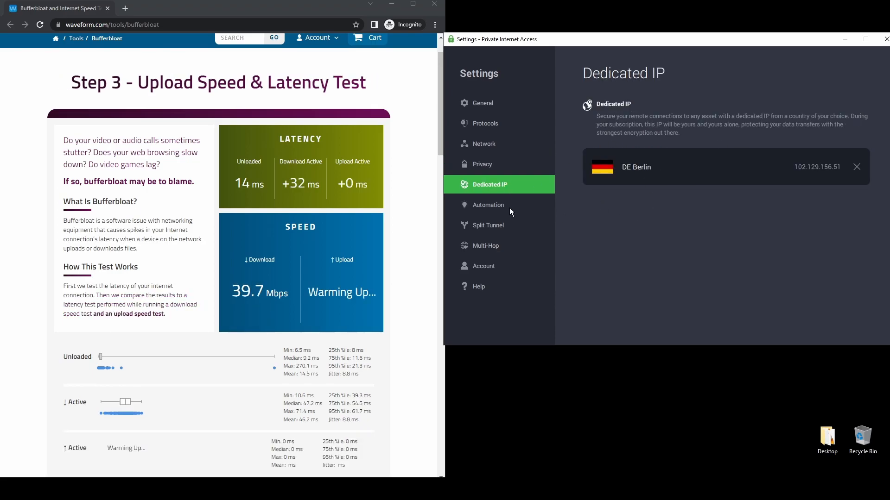
pyautogui.click(488, 225)
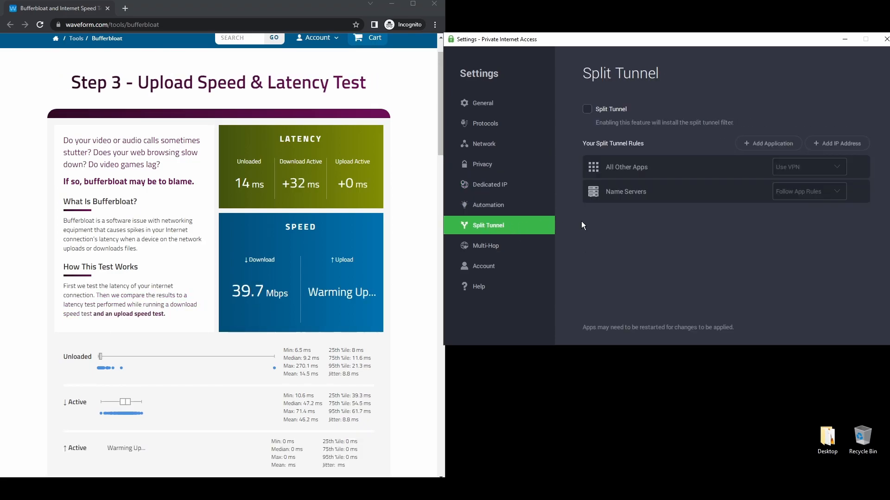
pyautogui.click(486, 246)
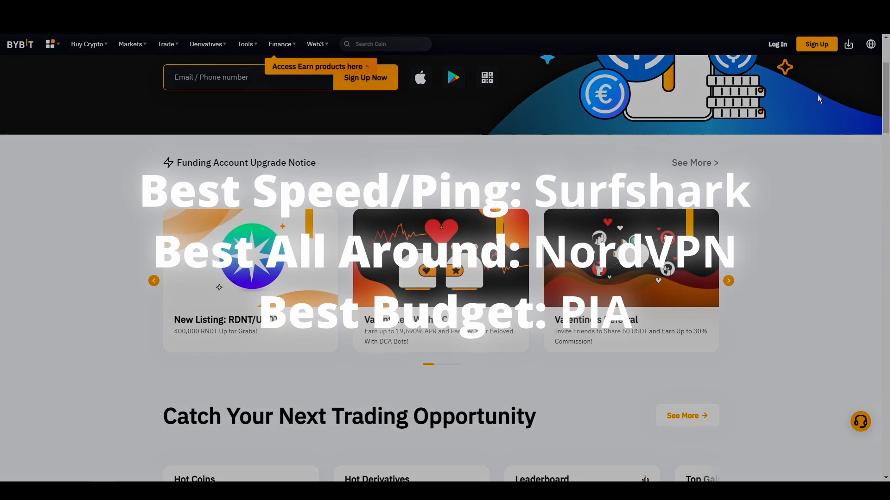
pyautogui.scroll(-3)
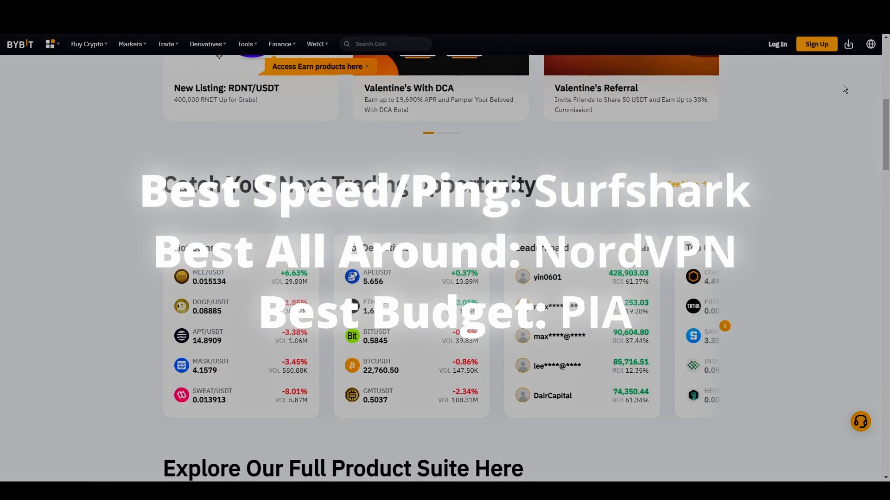
pyautogui.scroll(-3)
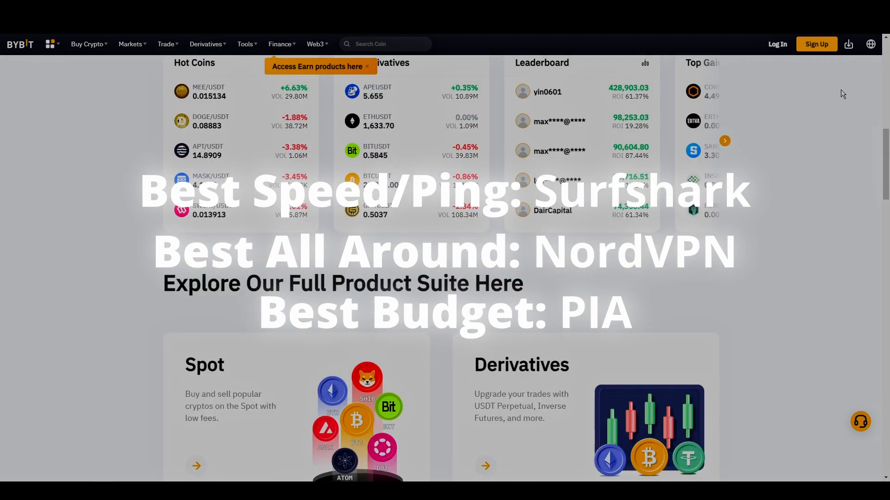
pyautogui.scroll(-3)
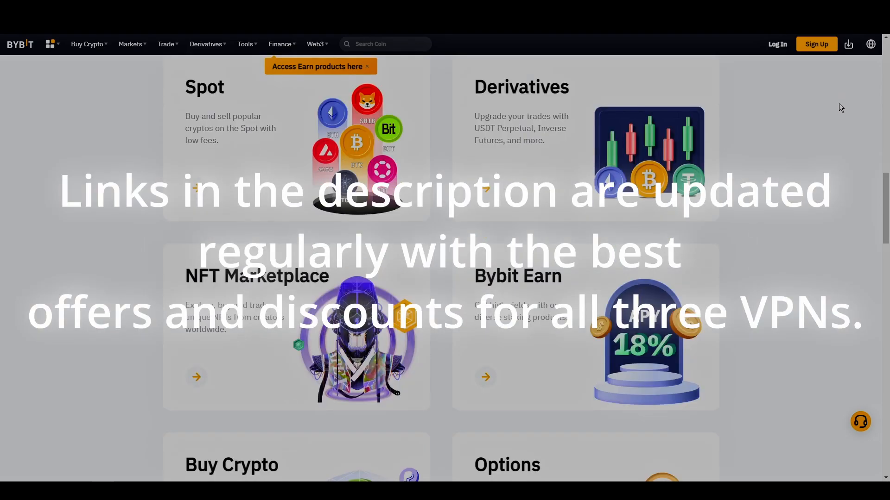
pyautogui.scroll(-3)
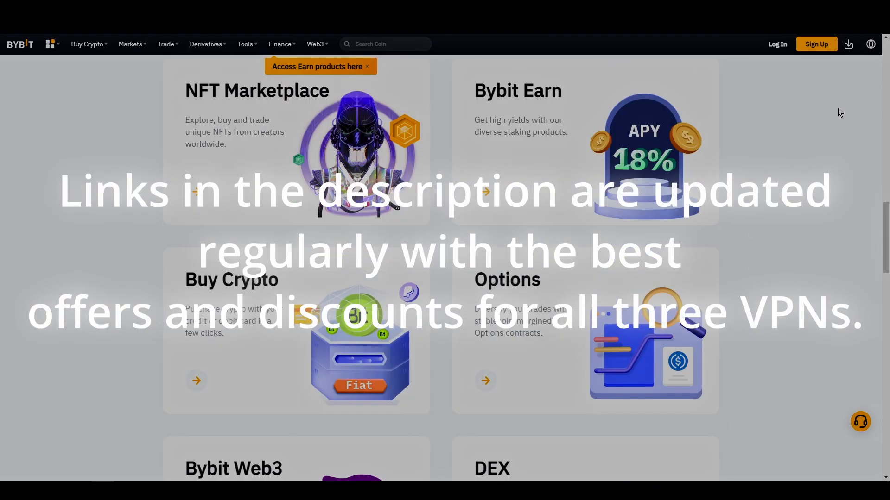
pyautogui.scroll(-3)
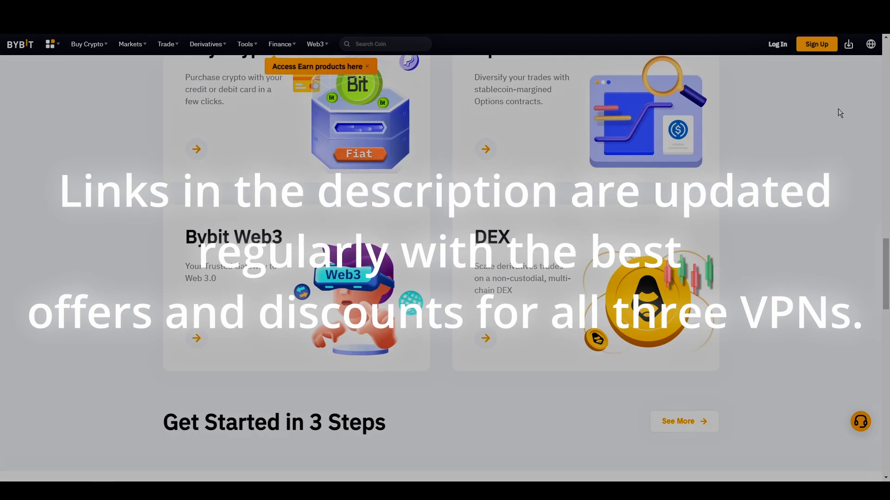
pyautogui.scroll(-3)
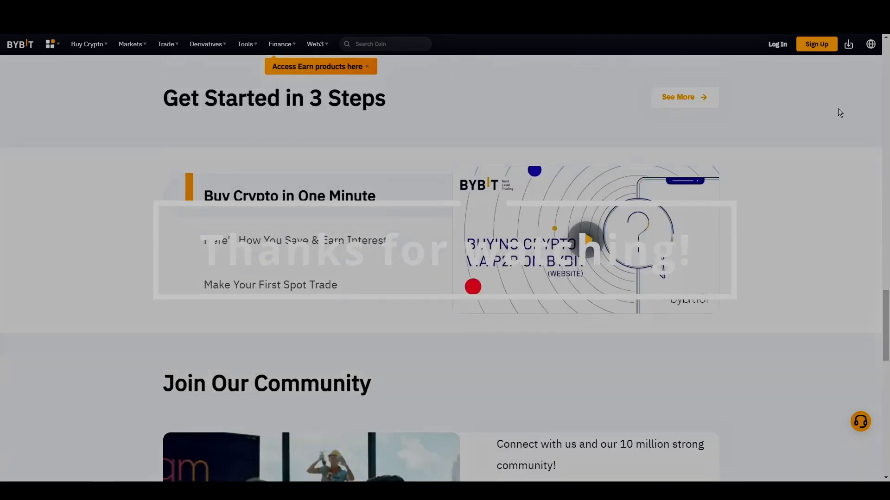
pyautogui.scroll(-3)
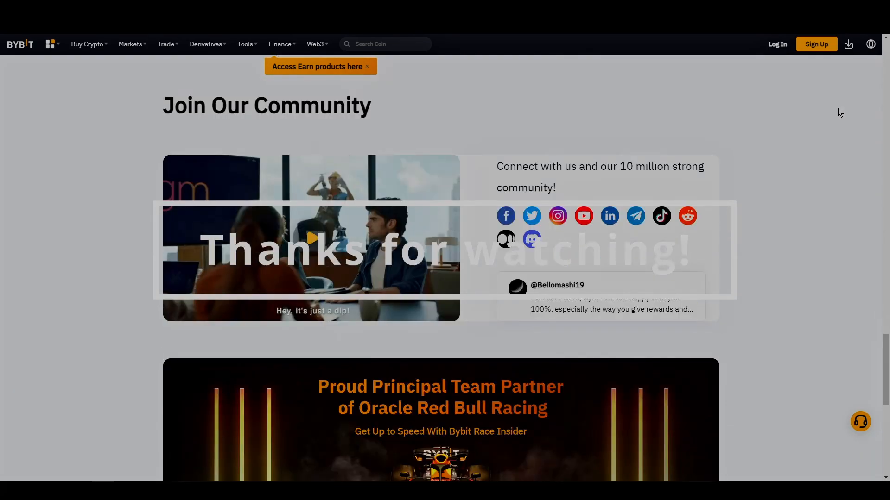
pyautogui.scroll(-3)
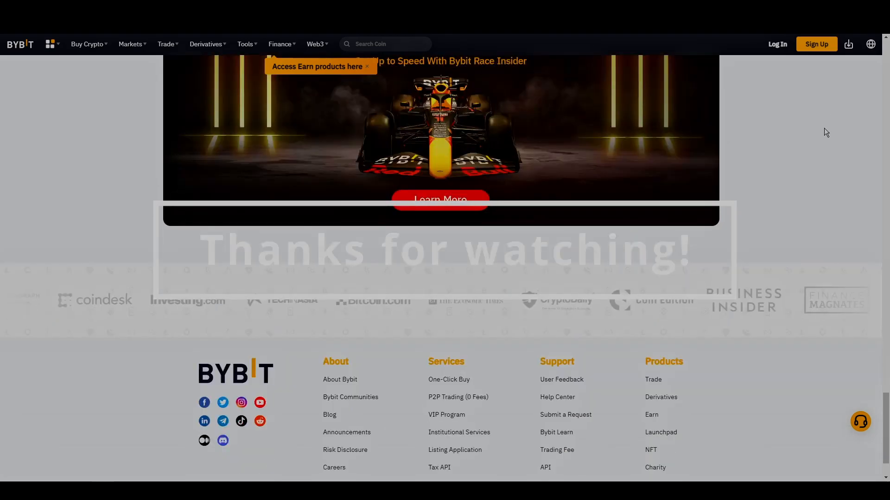